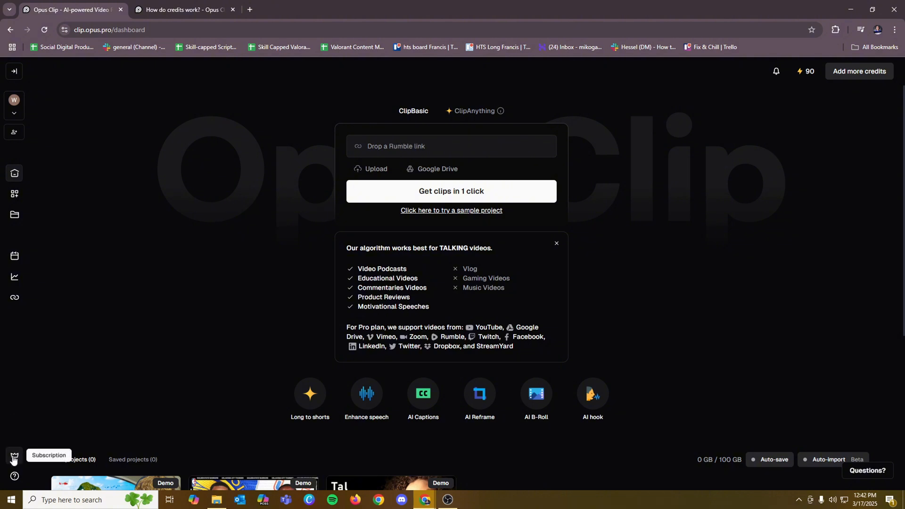
# View the Pro Plan free trial's credit balance and expiration, then switch to the help-center support answer
pyautogui.click(14, 457)
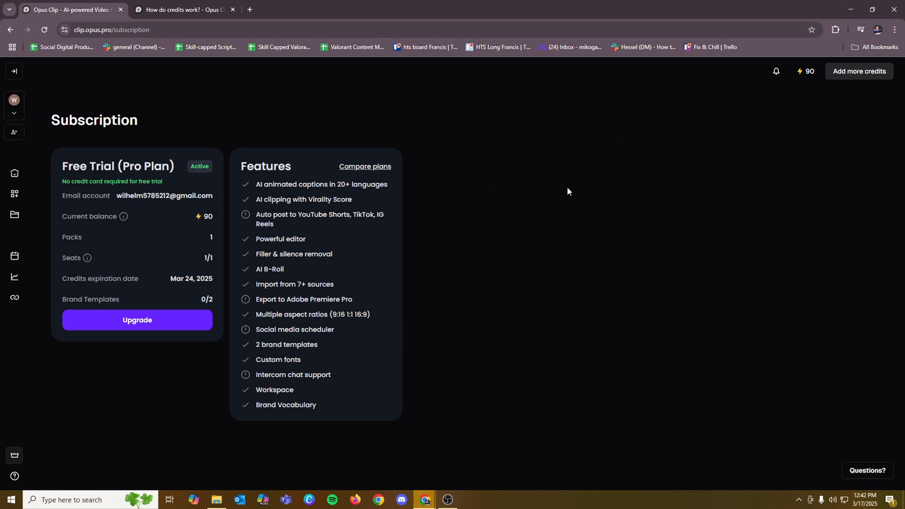
pyautogui.moveTo(570, 205)
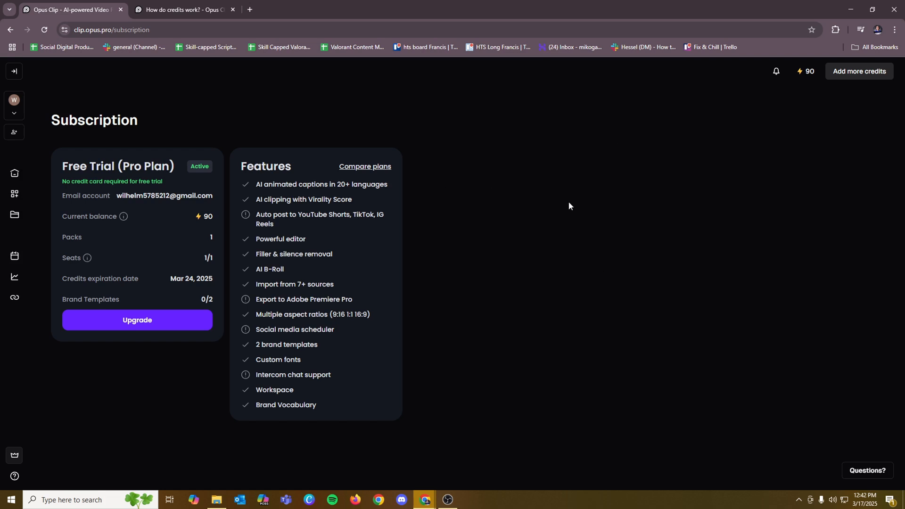
pyautogui.moveTo(225, 327)
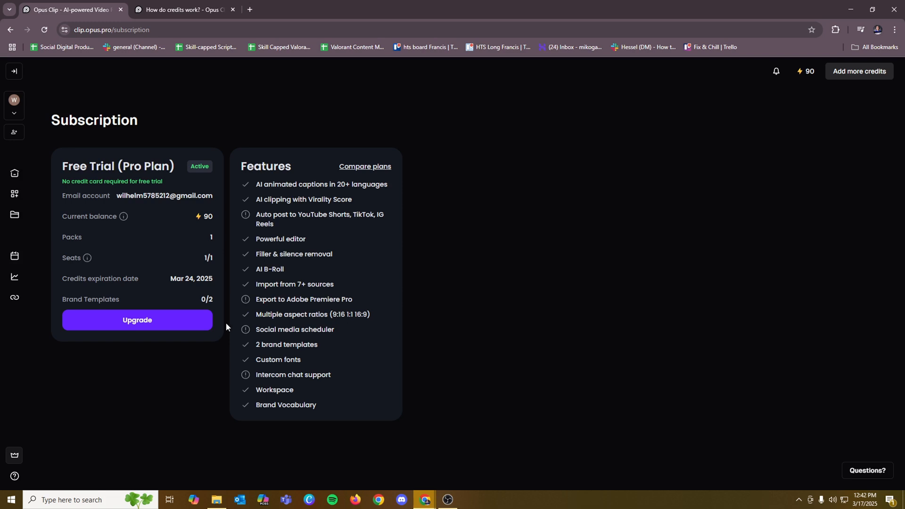
pyautogui.moveTo(584, 260)
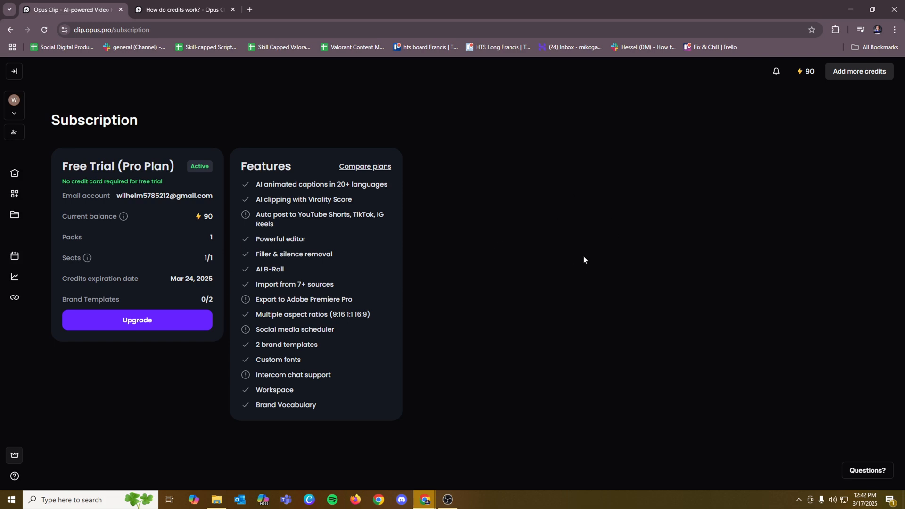
pyautogui.moveTo(524, 277)
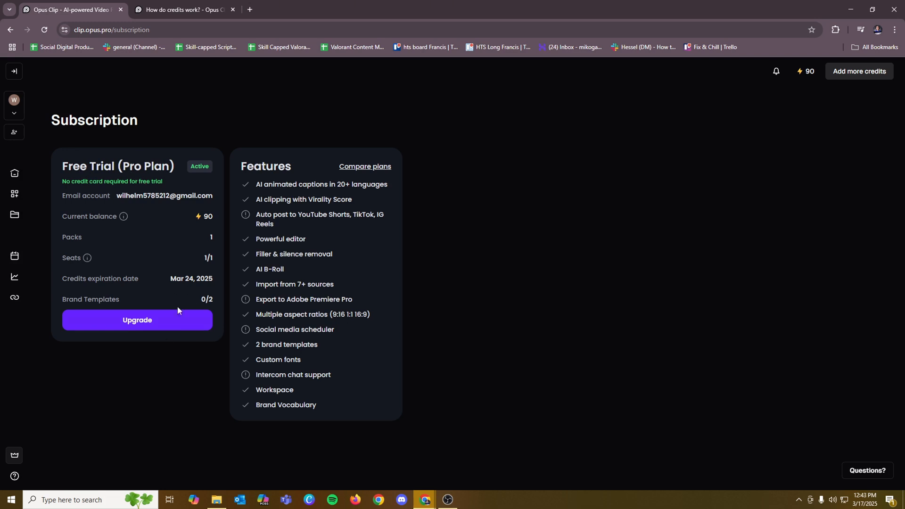
pyautogui.moveTo(151, 290)
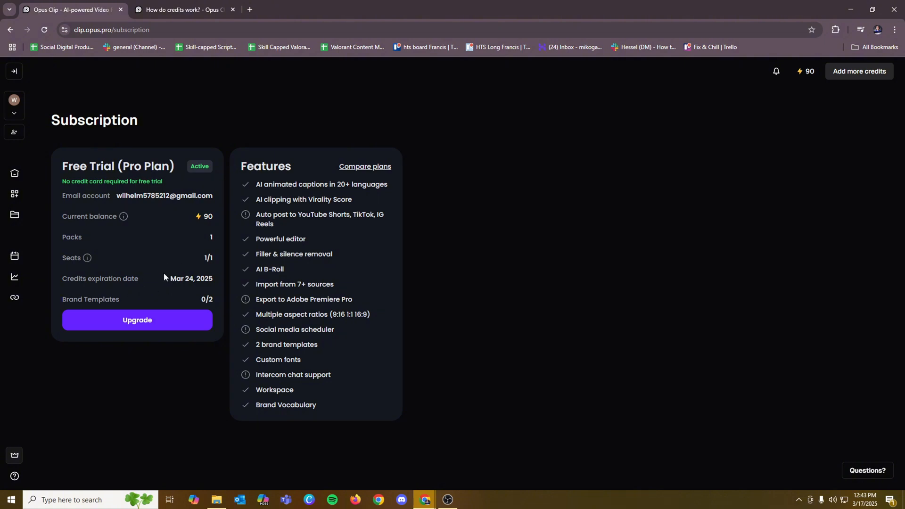
pyautogui.moveTo(198, 234)
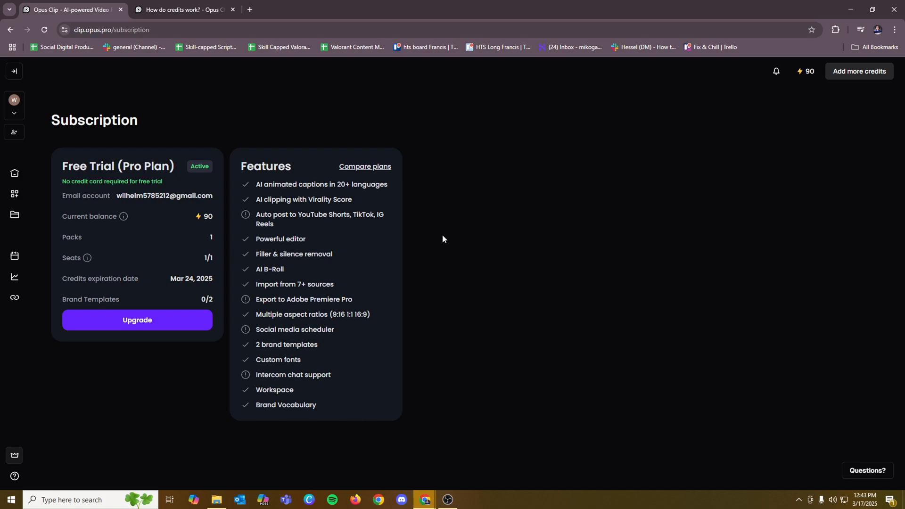
pyautogui.click(182, 10)
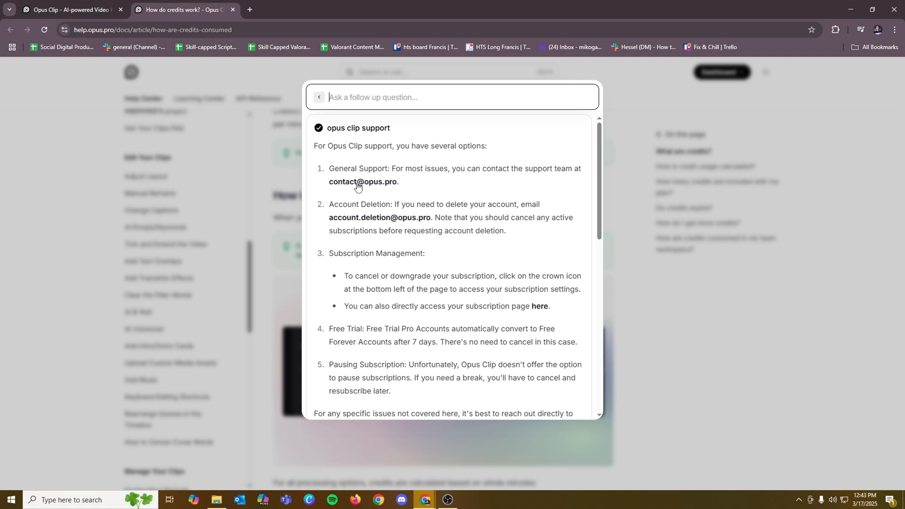
pyautogui.moveTo(393, 184)
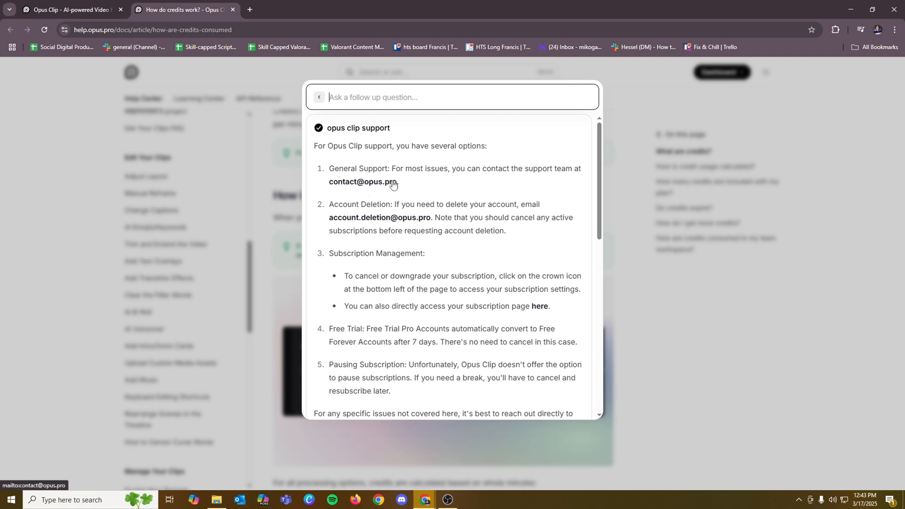
pyautogui.moveTo(417, 186)
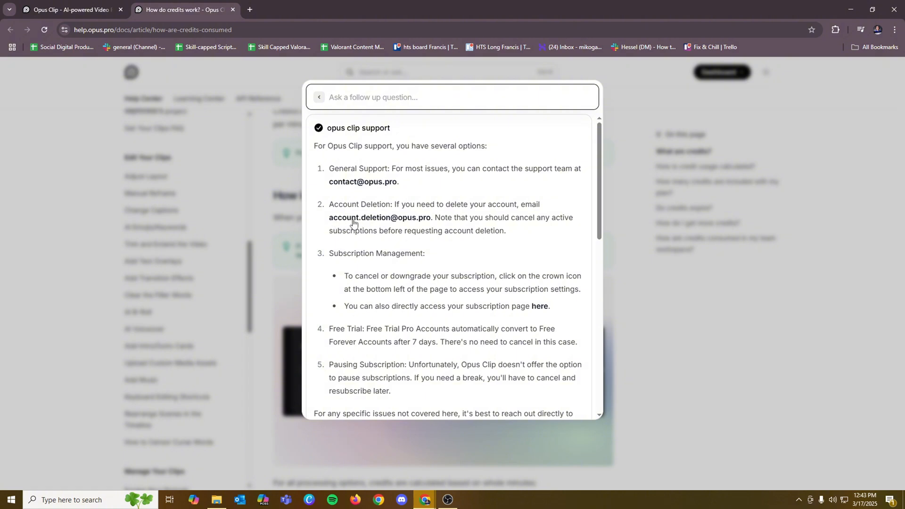
pyautogui.moveTo(386, 221)
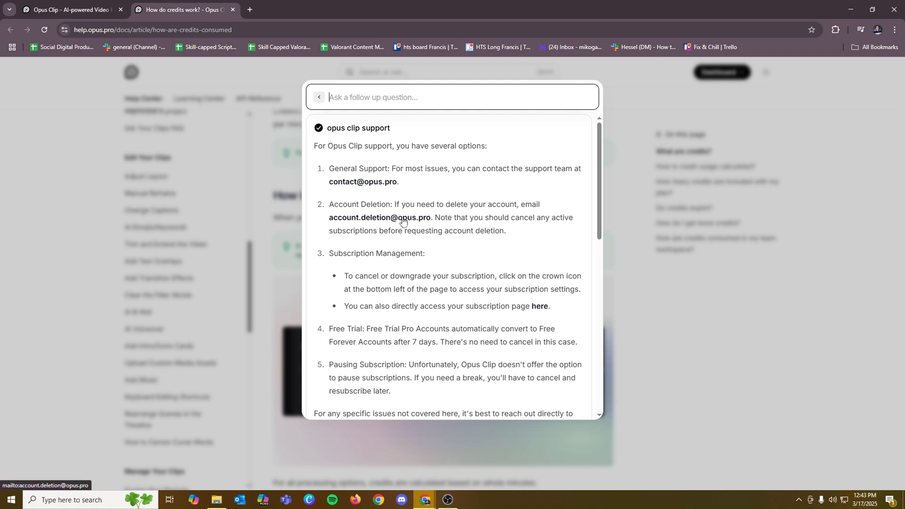
pyautogui.moveTo(154, 113)
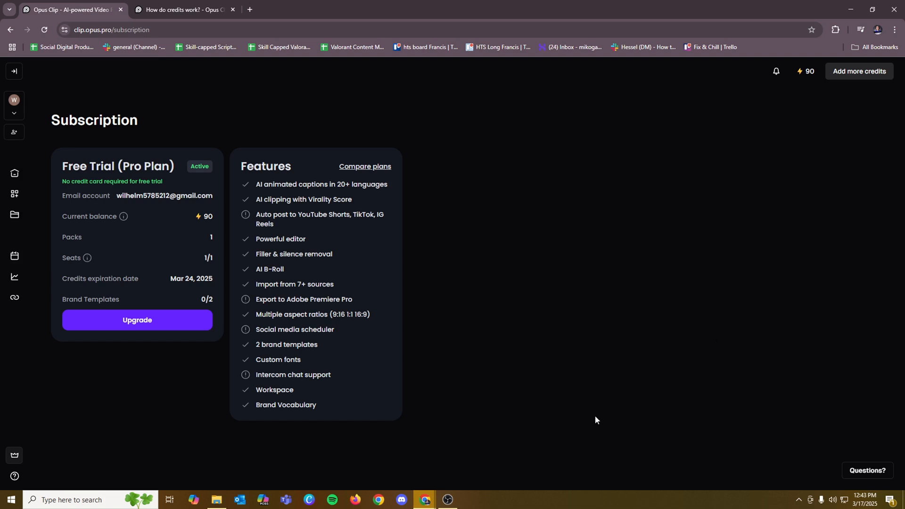
pyautogui.moveTo(505, 446)
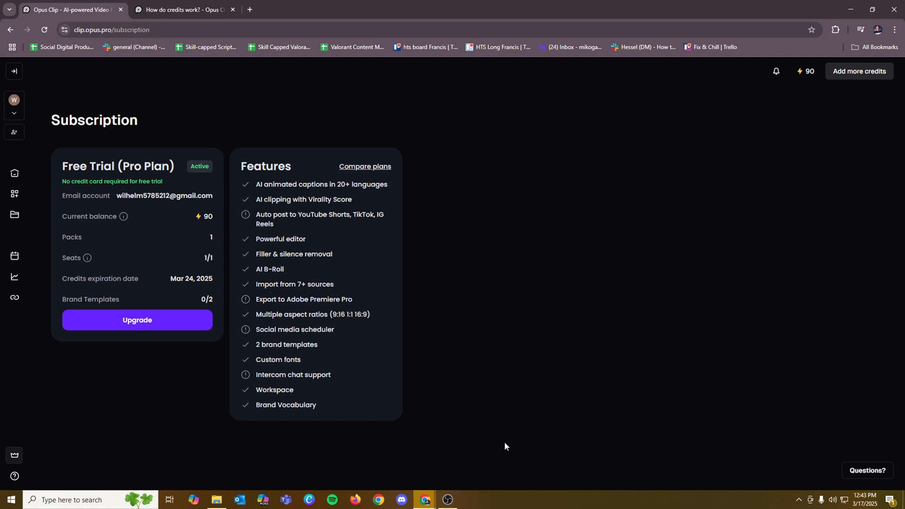